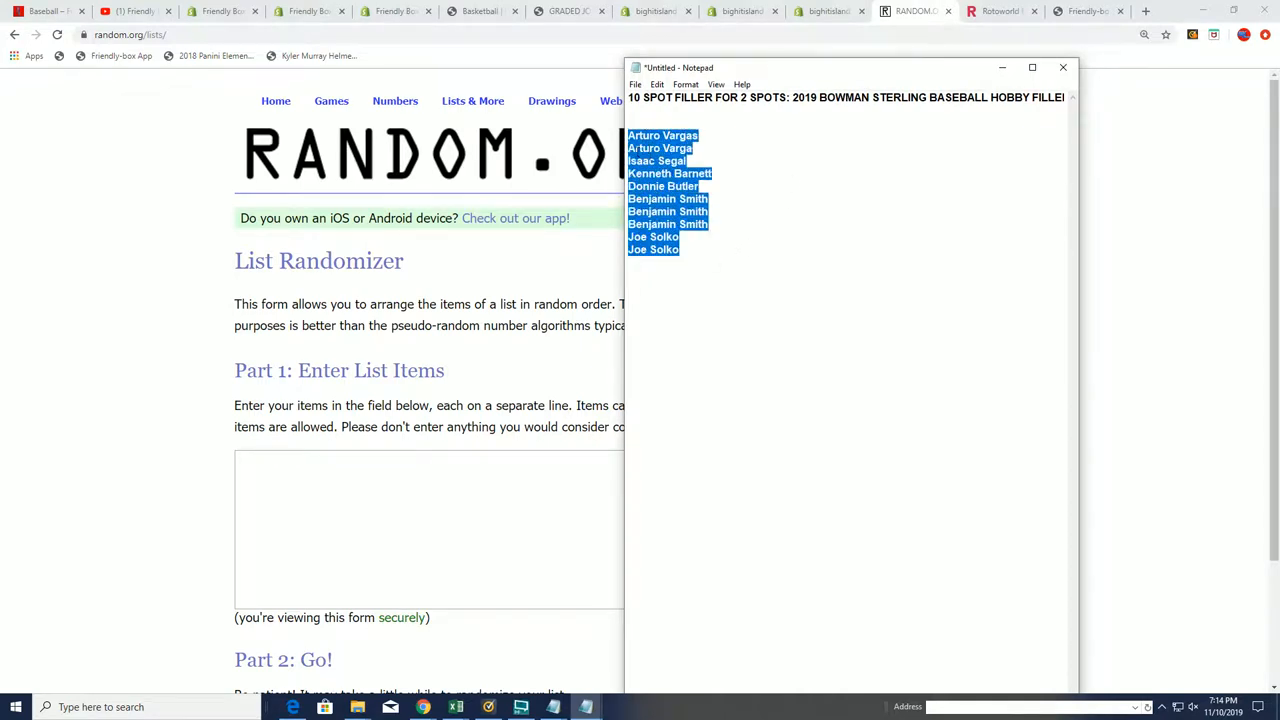
Step: Copy the ten selected filler names from Notepad via the right-click menu
right_click(676, 180)
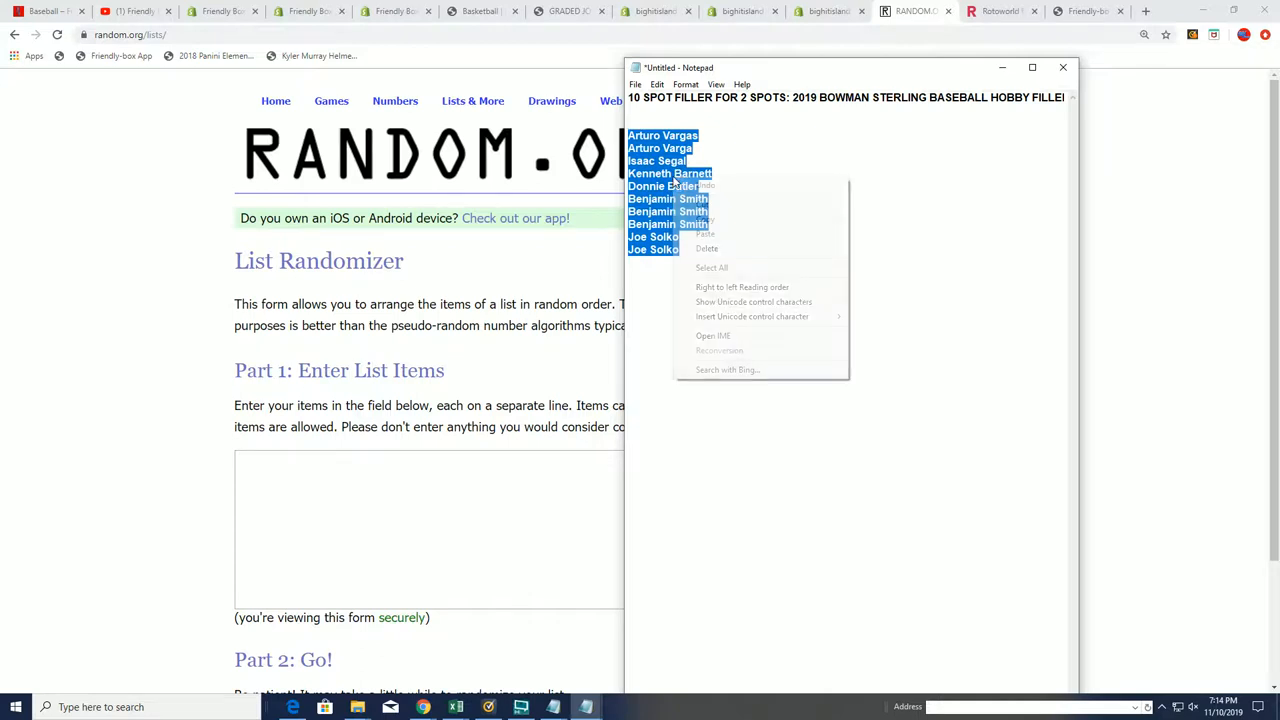
click(760, 118)
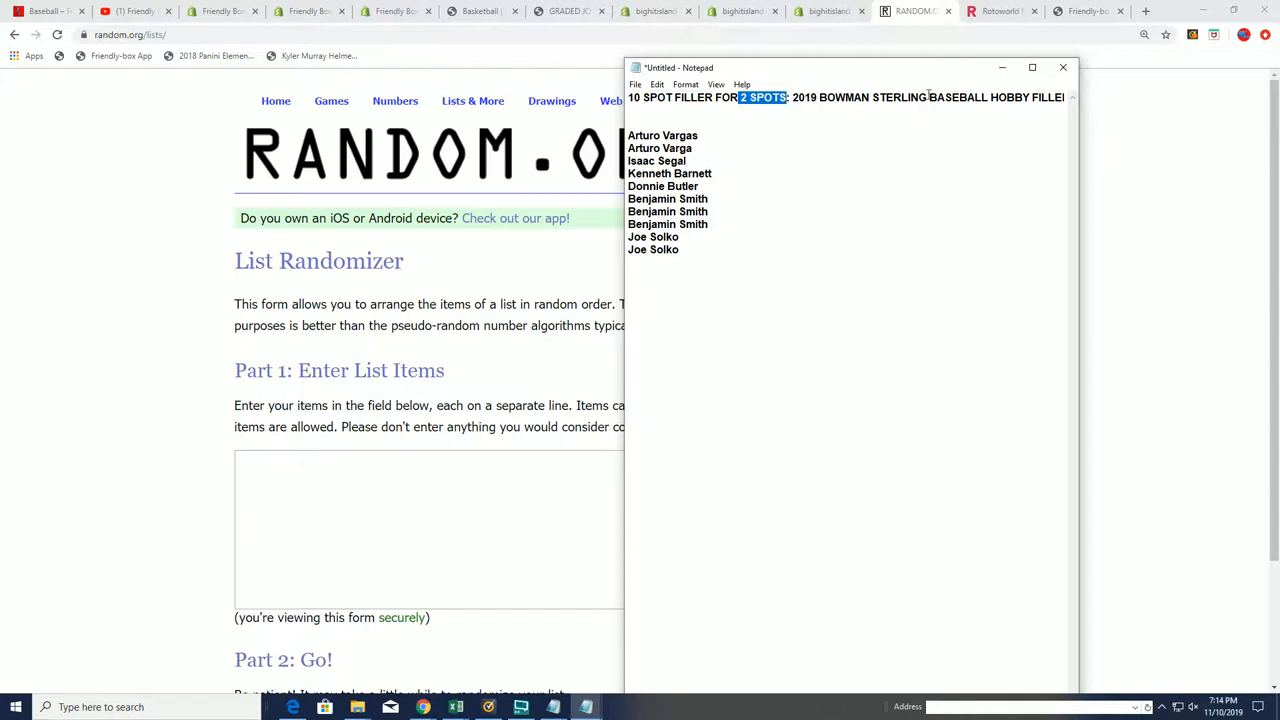
mouse_move(1080, 178)
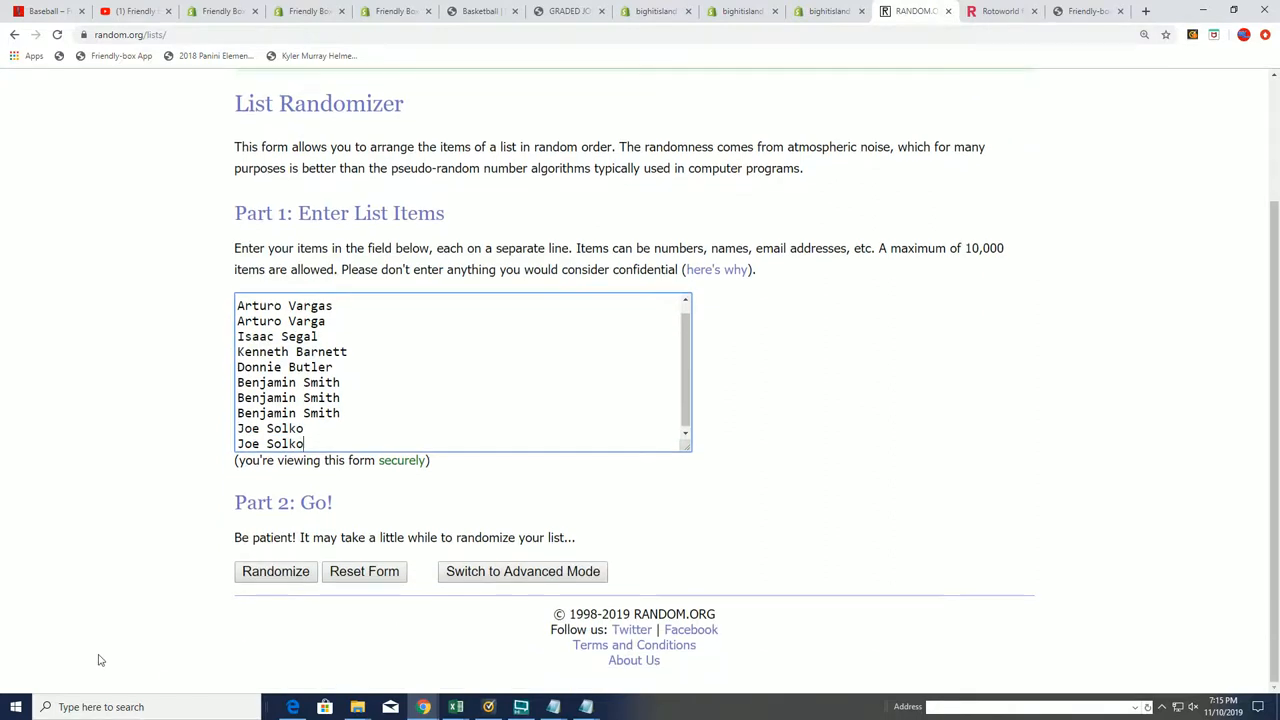
Step: Randomize, go back, re-paste the ten names without the blank line and randomize again
click(276, 572)
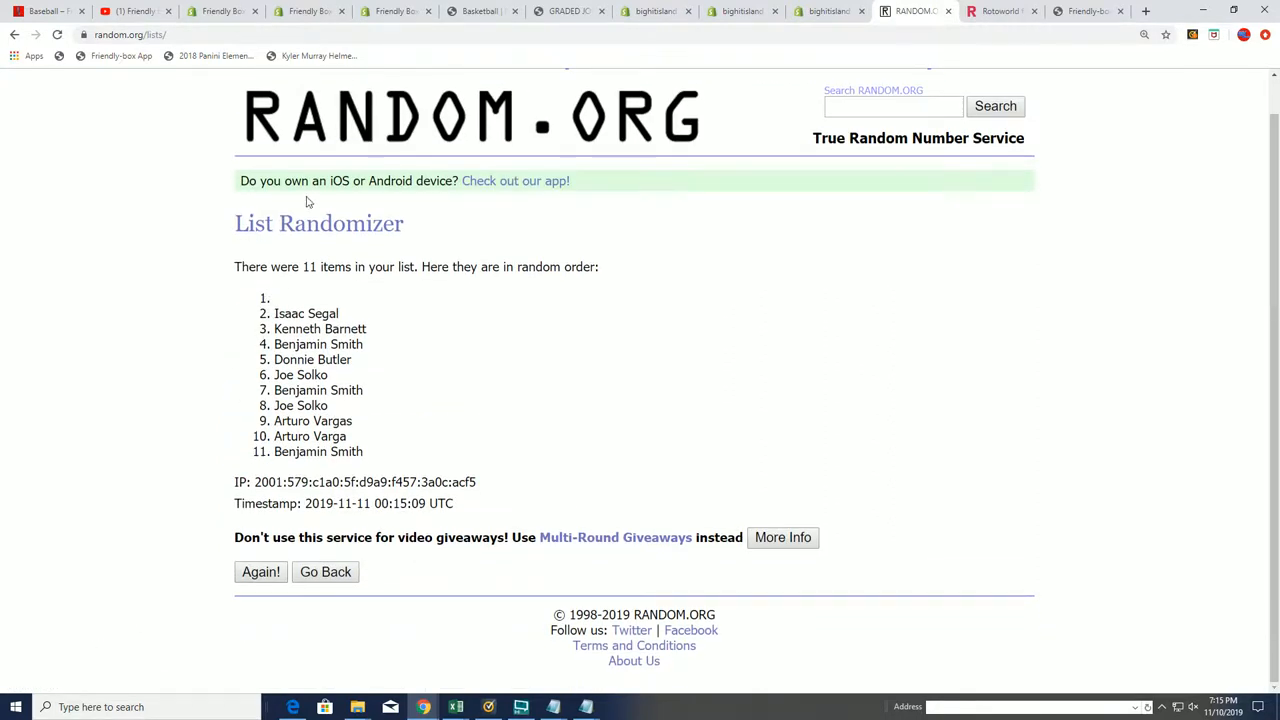
click(472, 100)
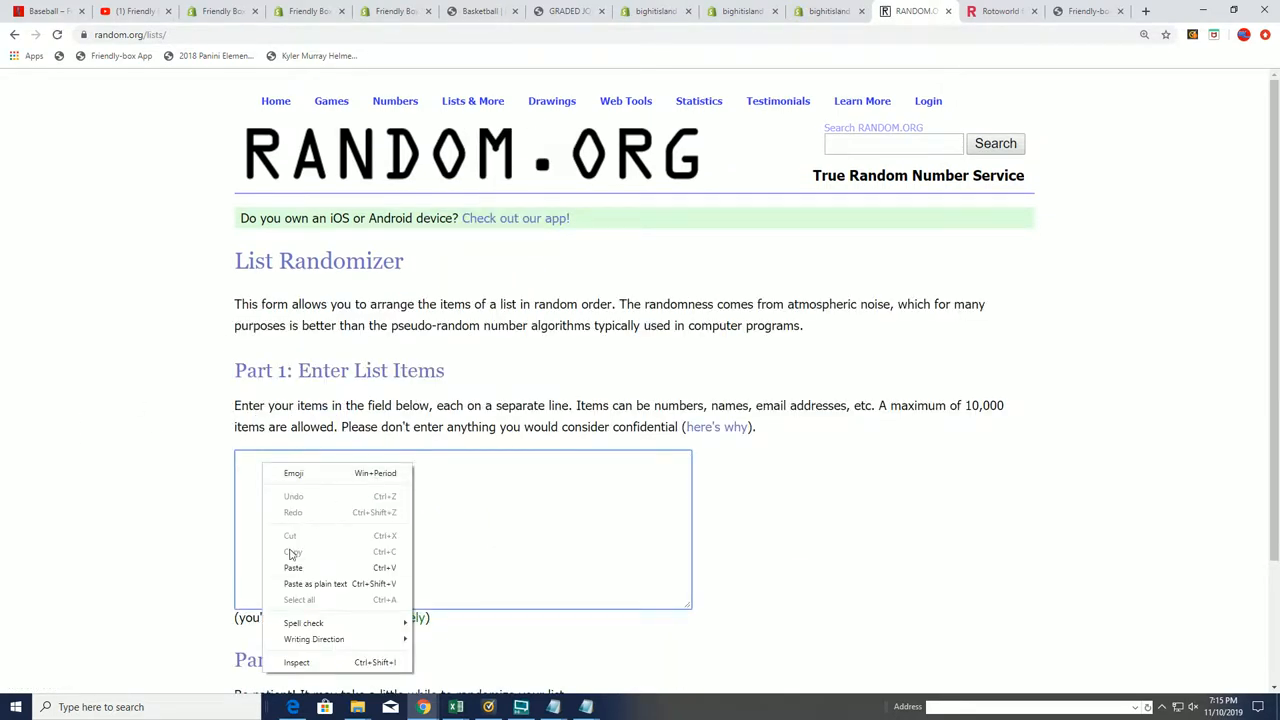
click(292, 568)
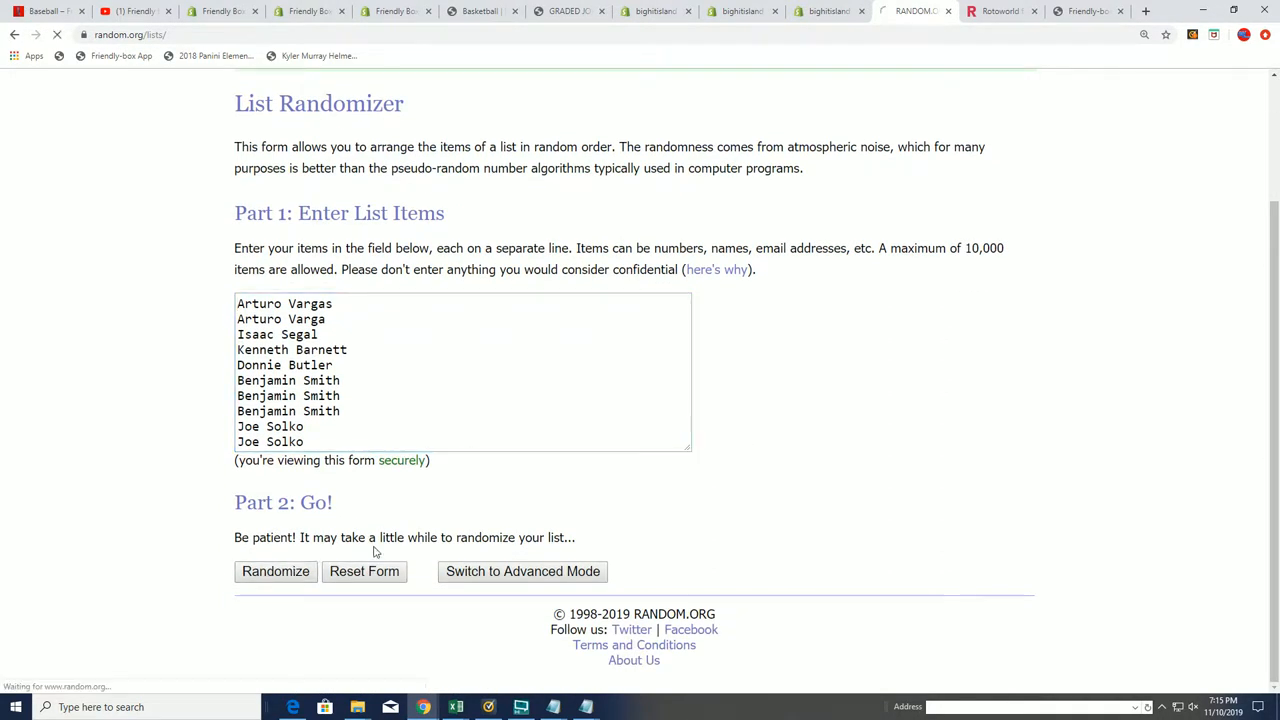
click(276, 572)
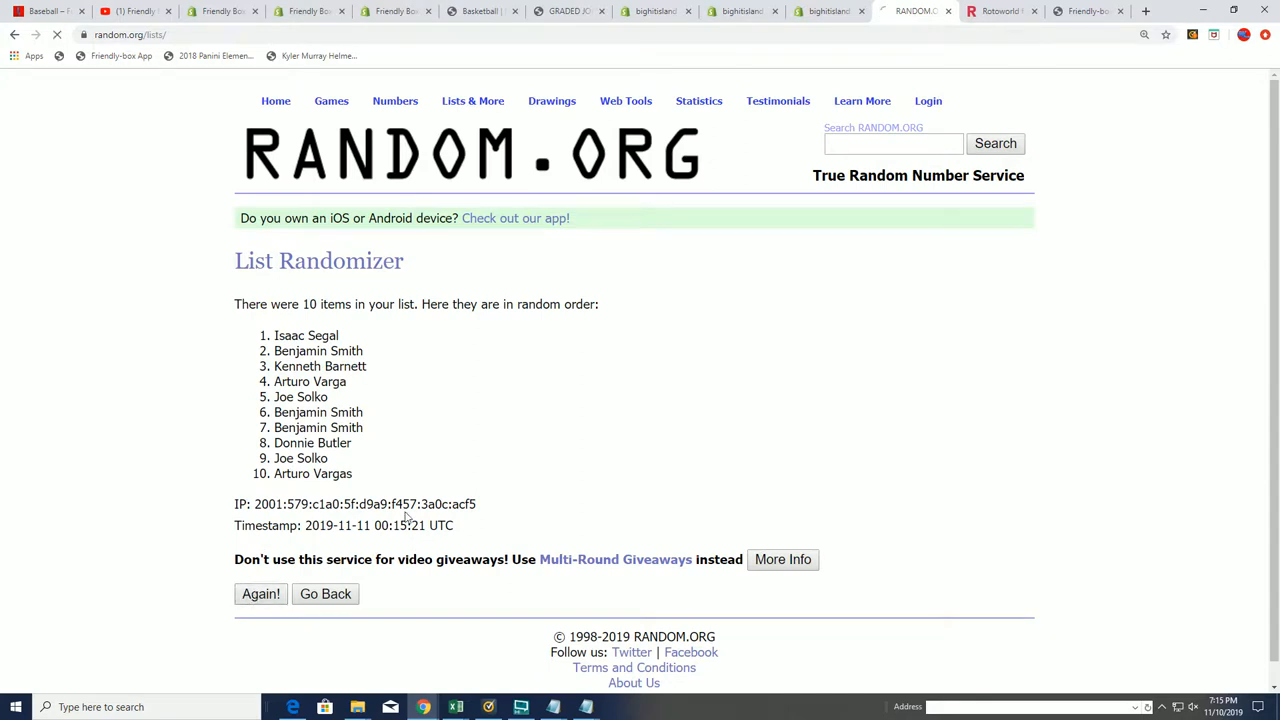
click(260, 594)
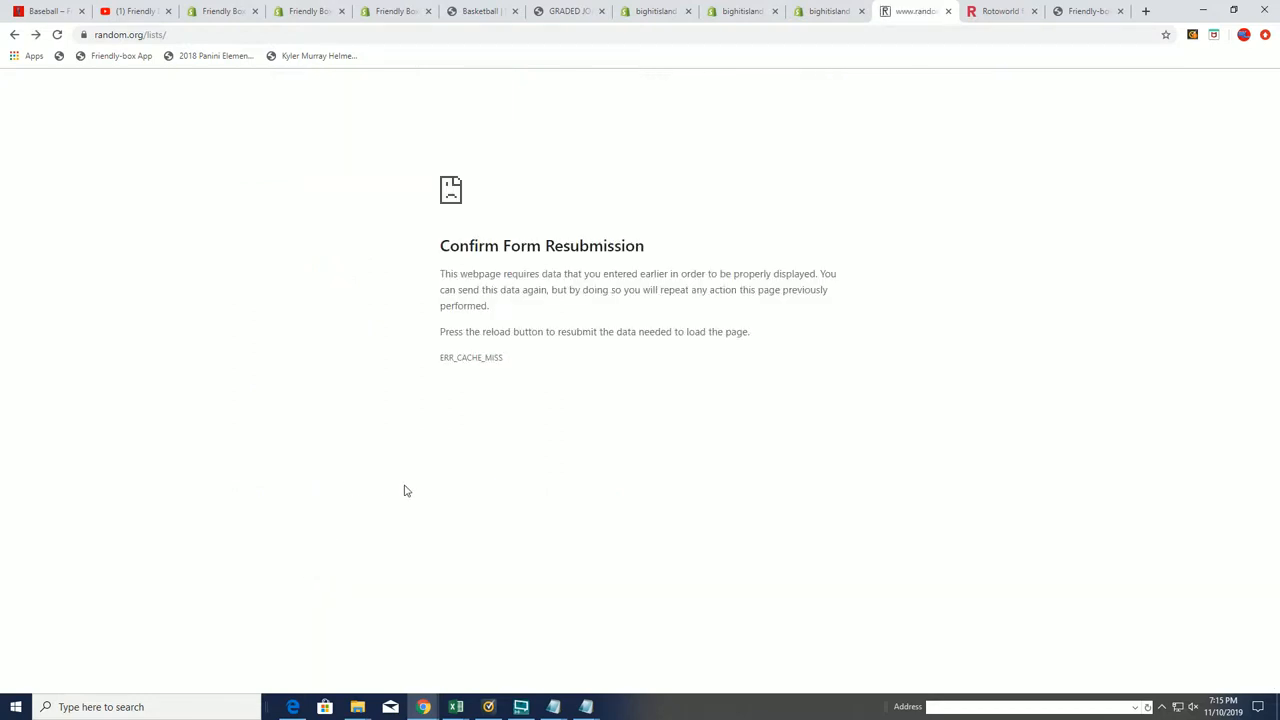
mouse_move(572, 202)
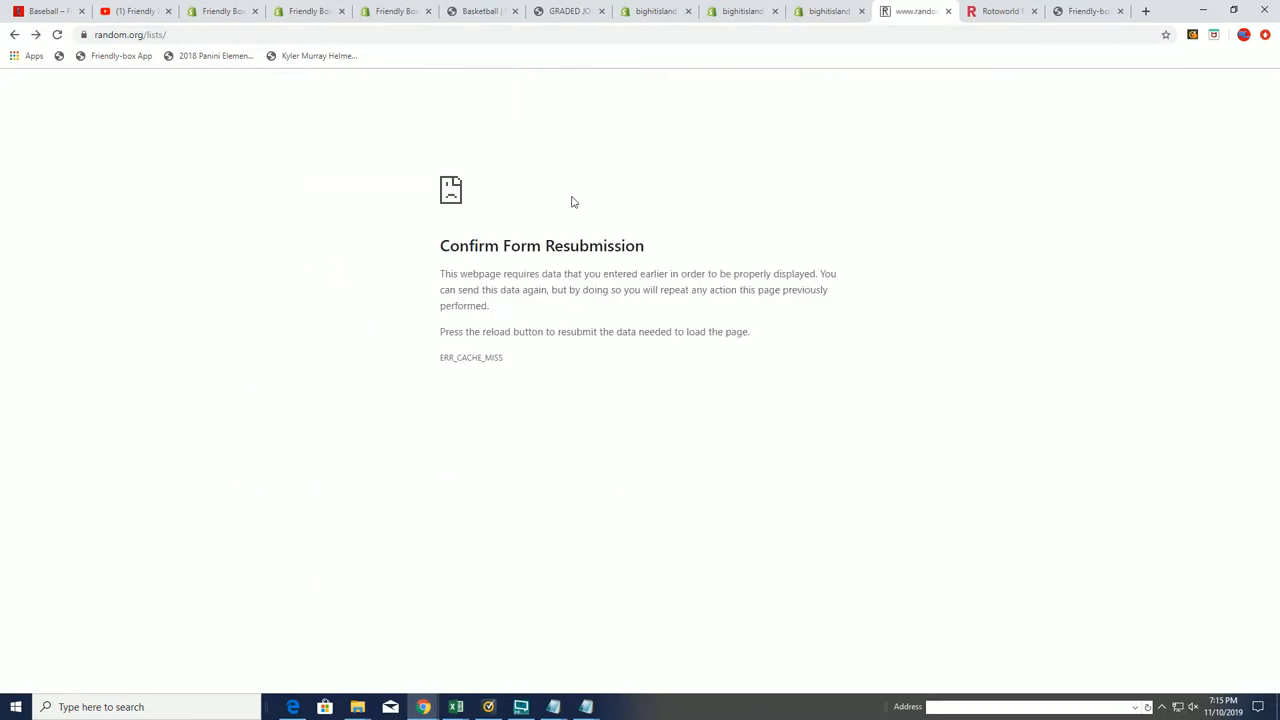
mouse_move(406, 168)
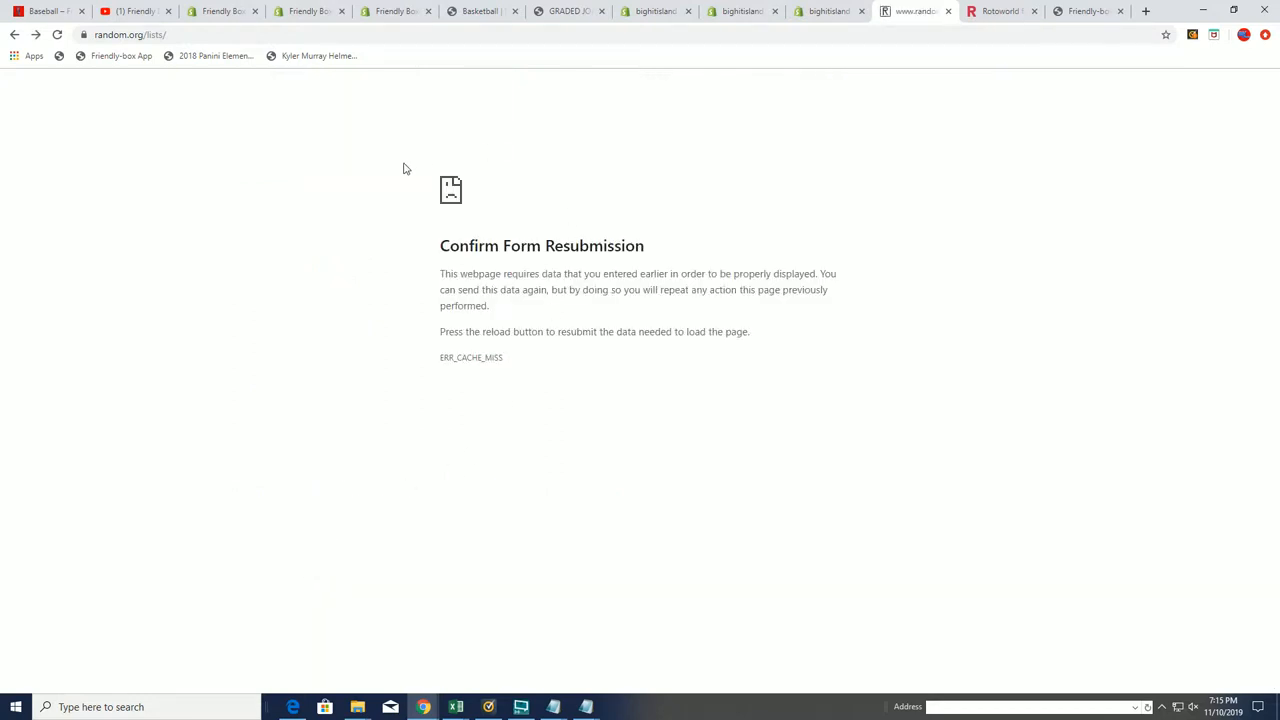
mouse_move(156, 64)
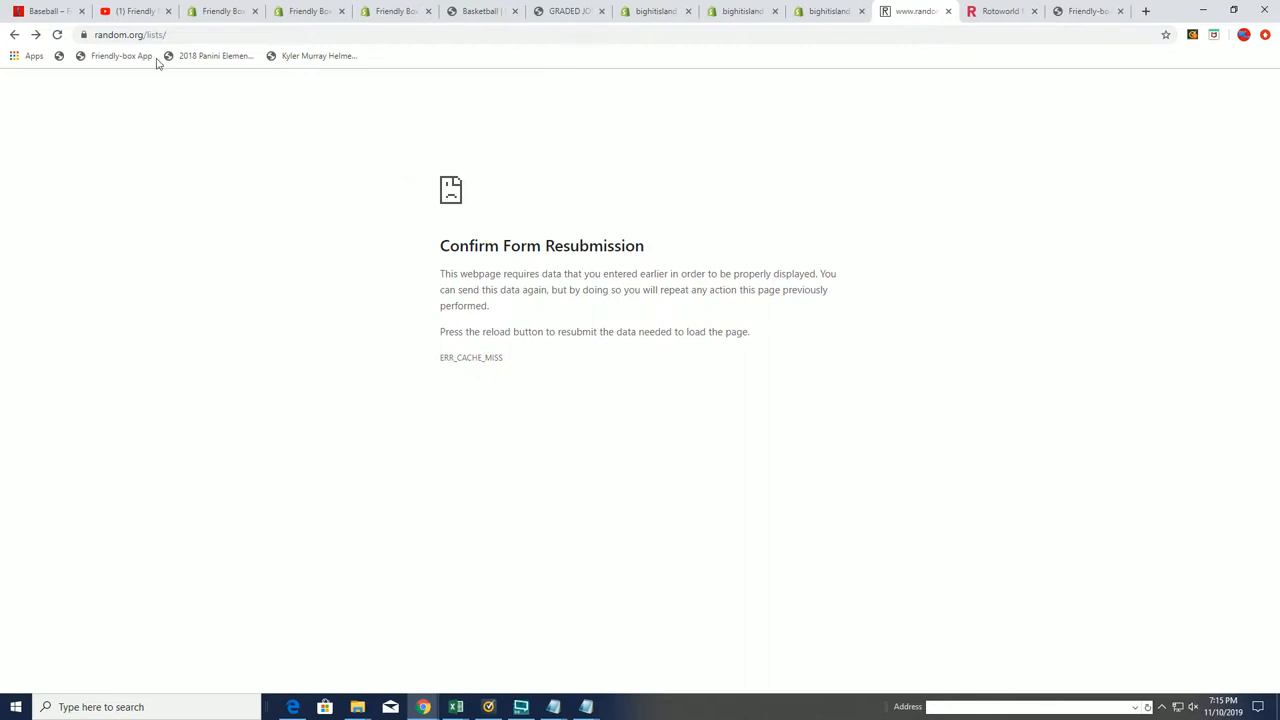
mouse_move(372, 336)
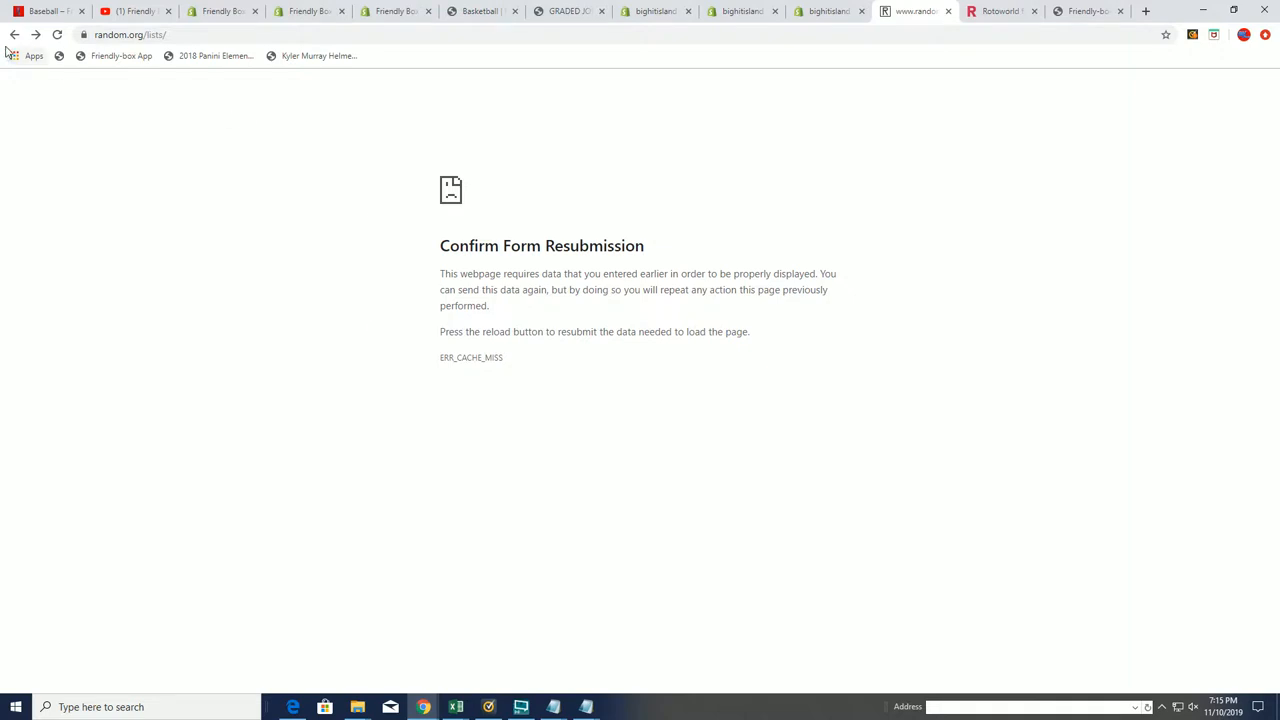
mouse_move(74, 206)
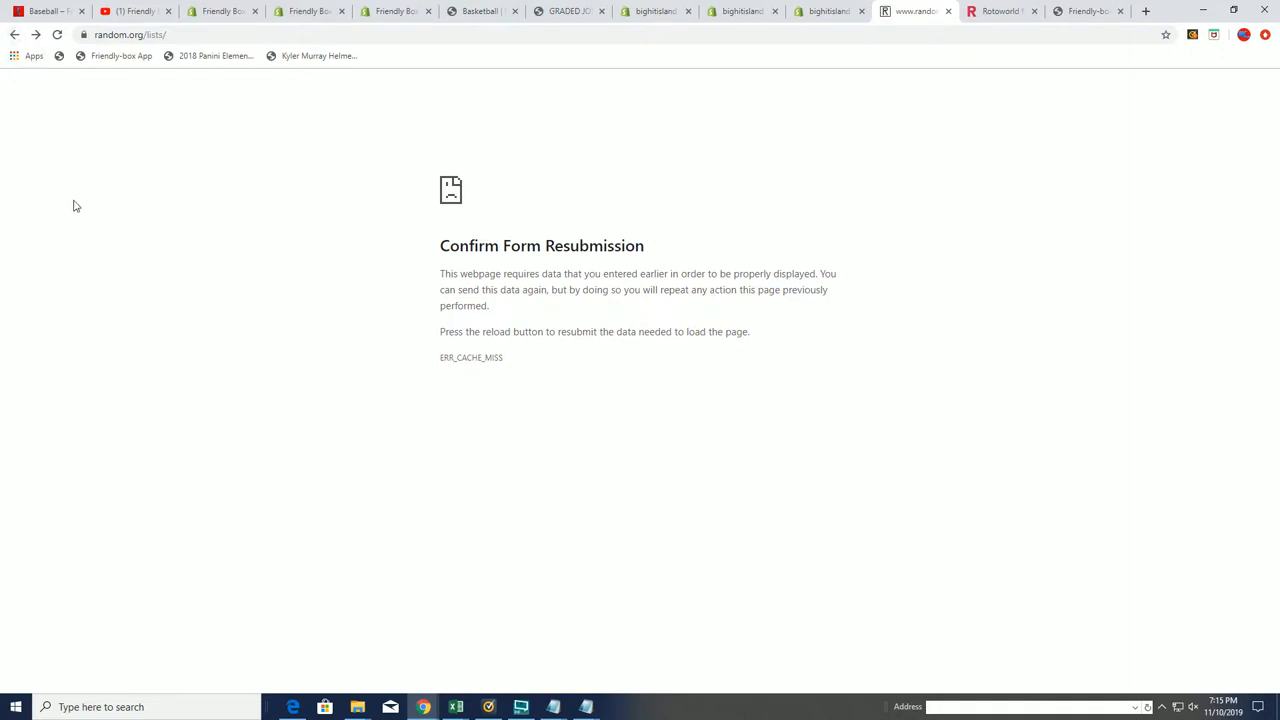
mouse_move(350, 24)
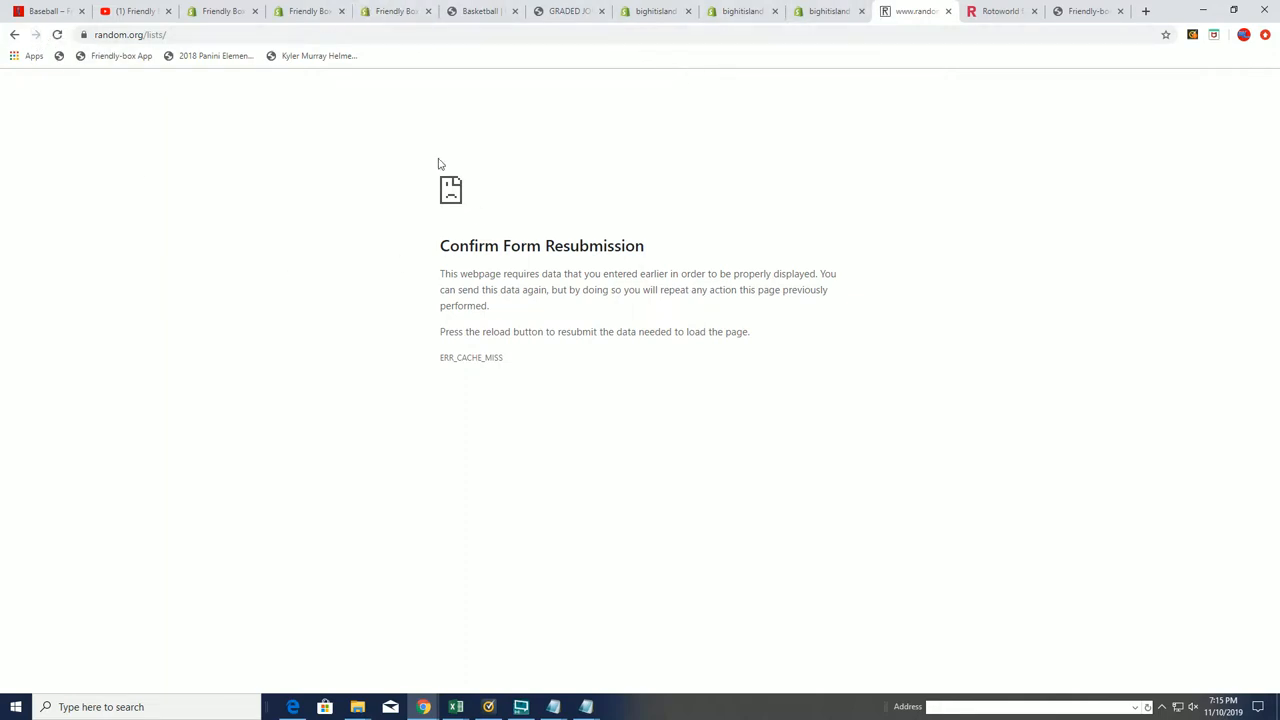
mouse_move(112, 84)
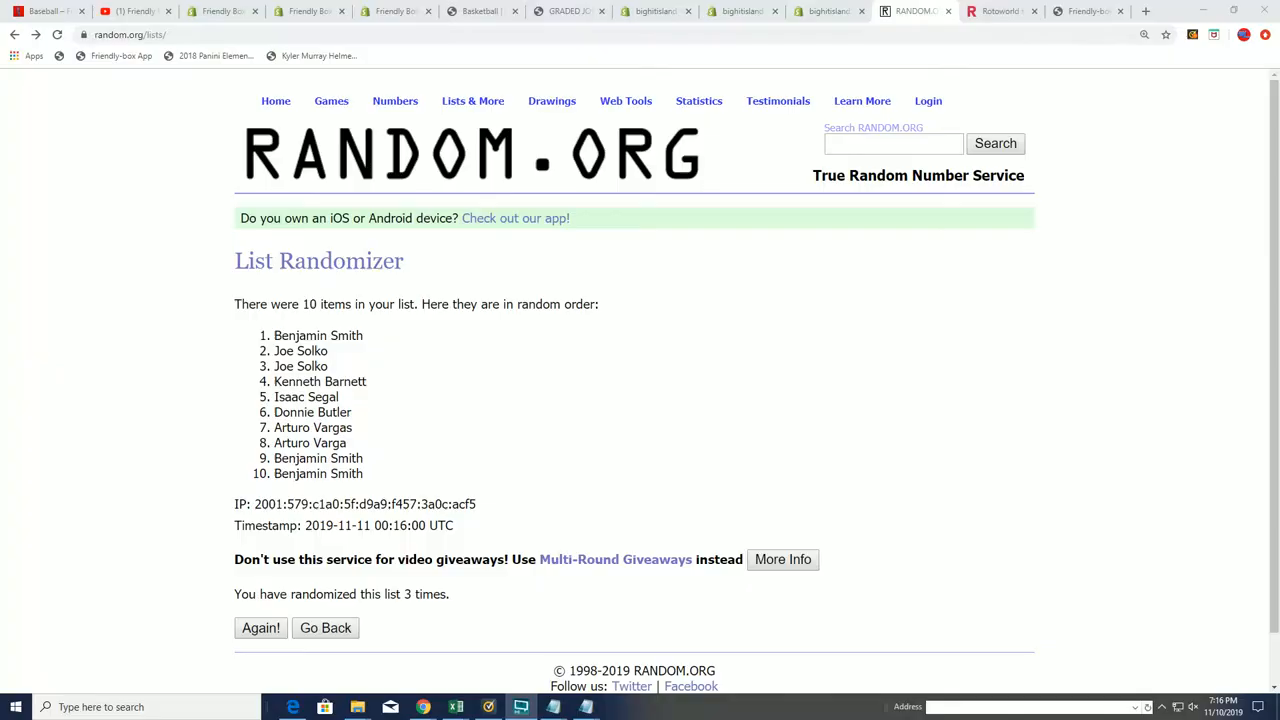
mouse_move(384, 410)
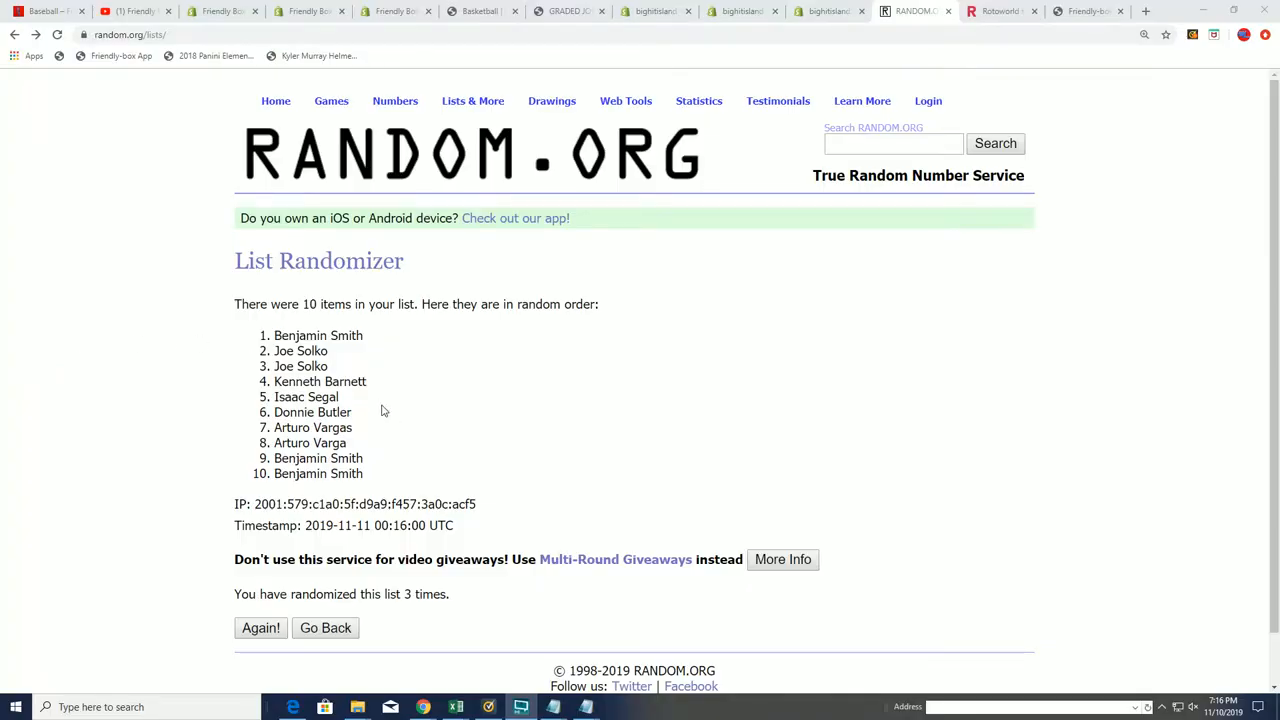
mouse_move(412, 608)
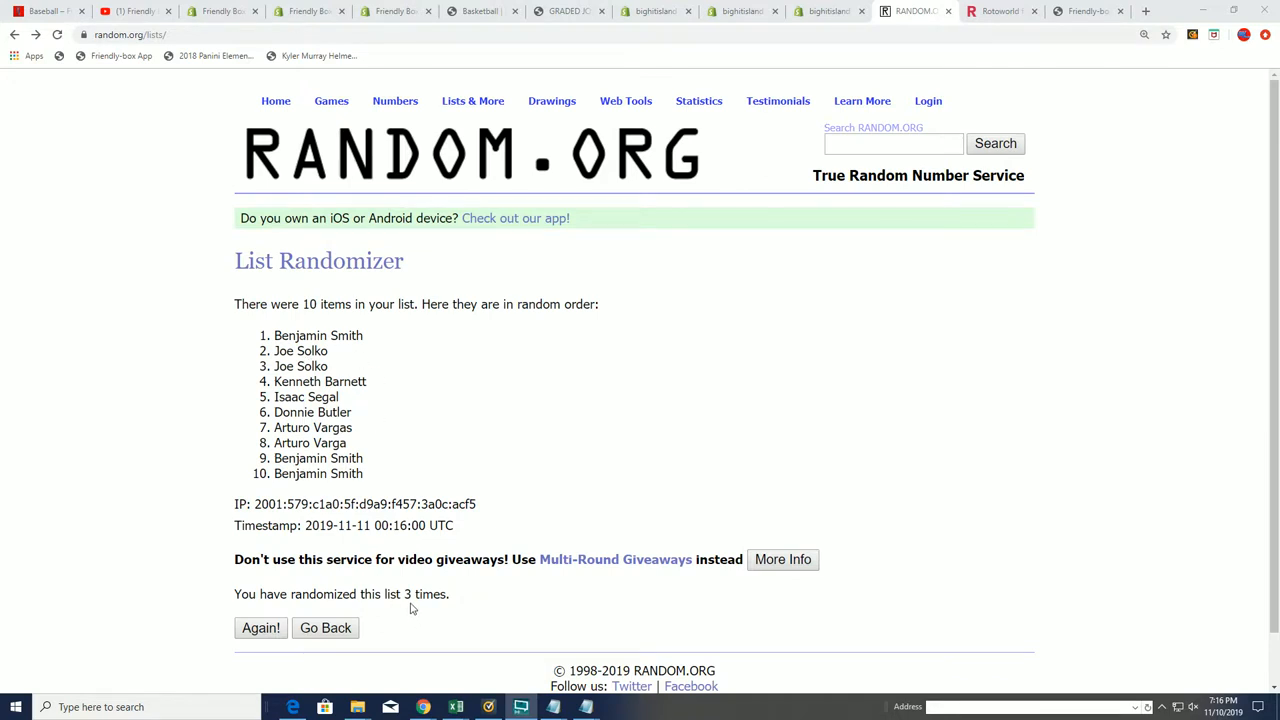
click(260, 628)
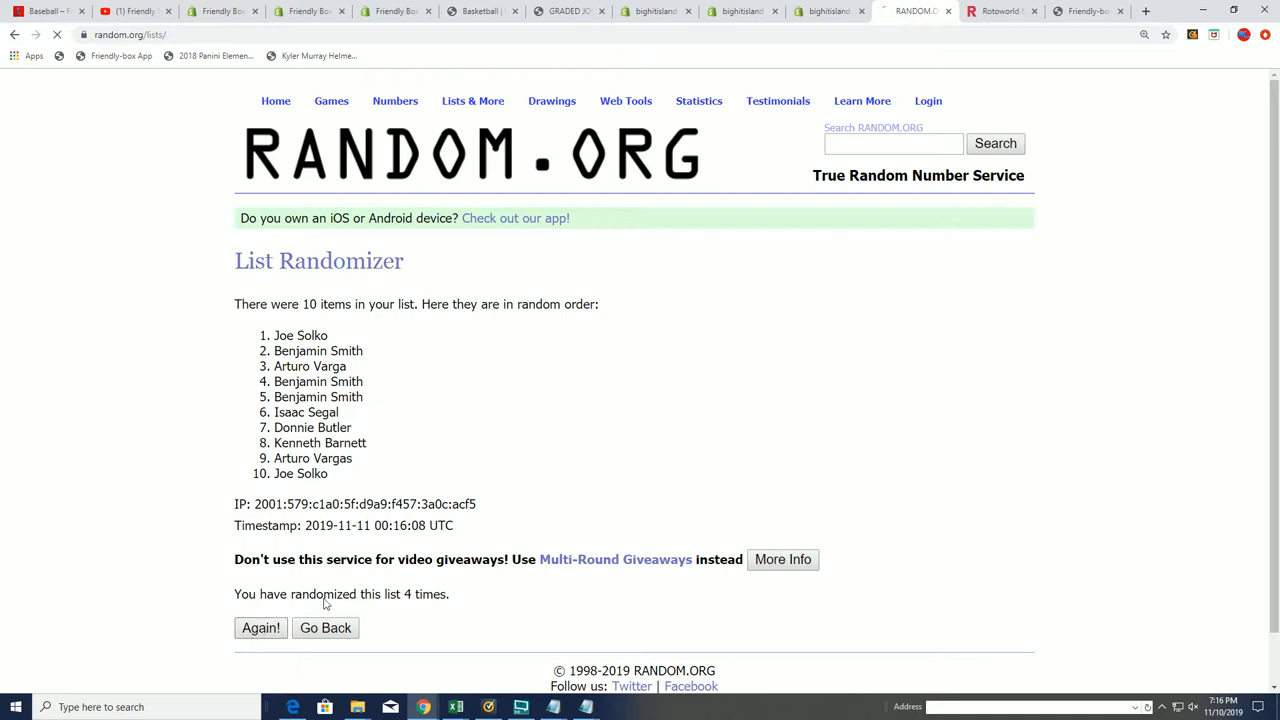
click(260, 628)
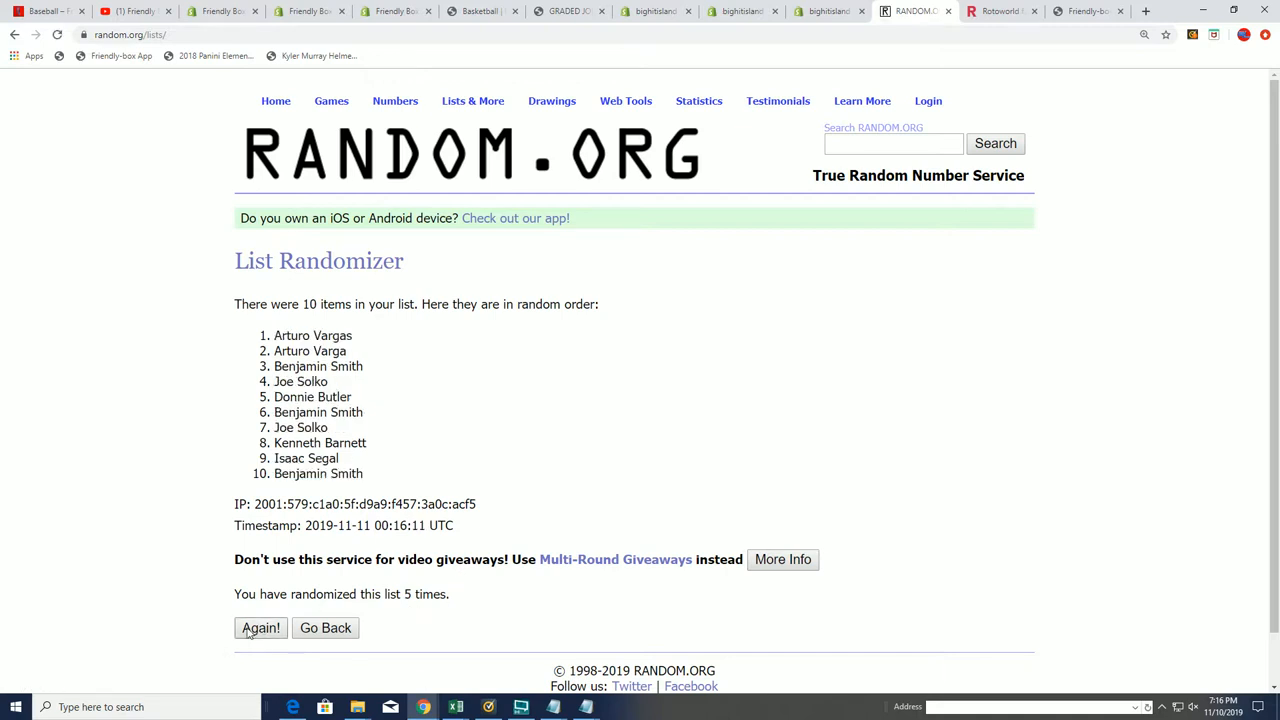
click(260, 628)
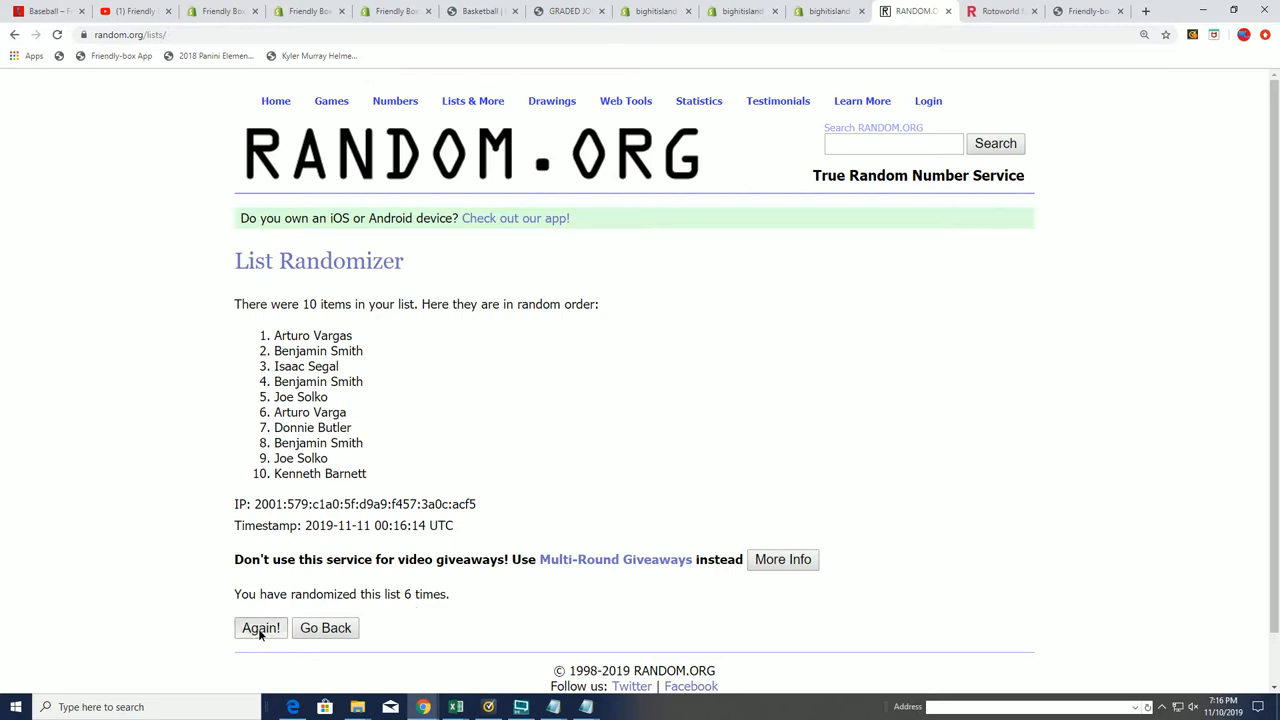
click(260, 628)
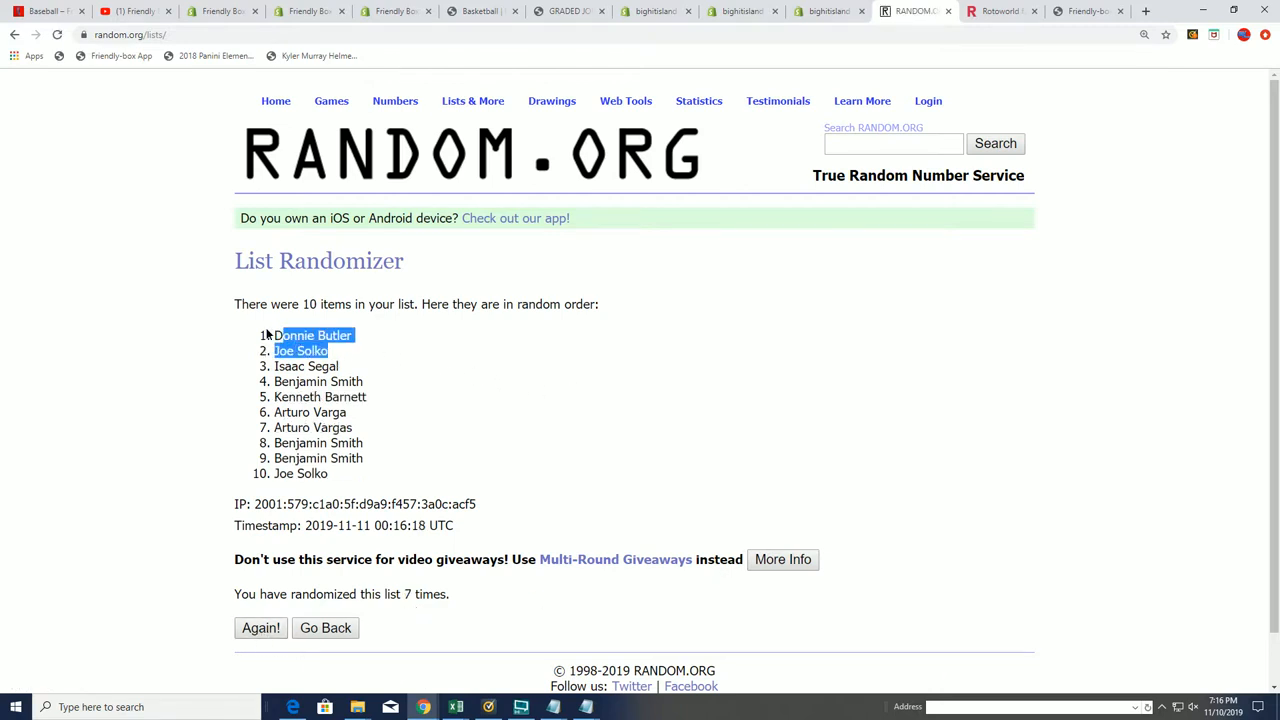
mouse_move(396, 352)
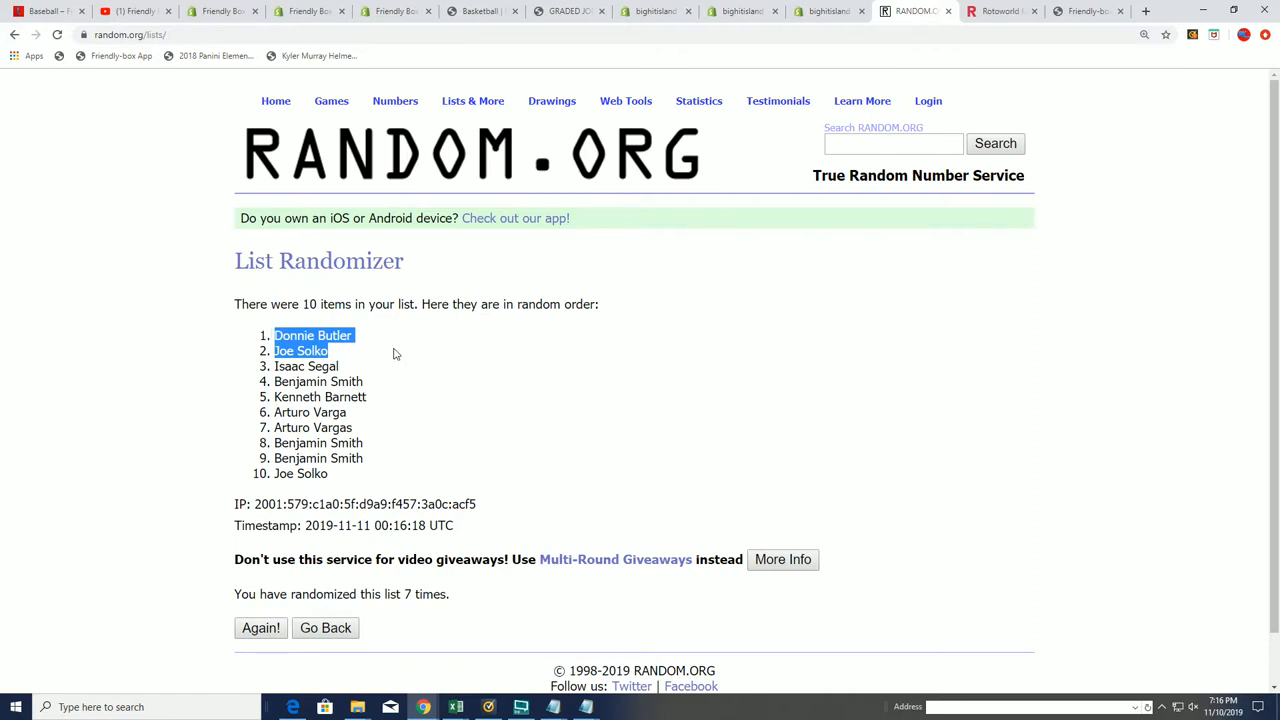